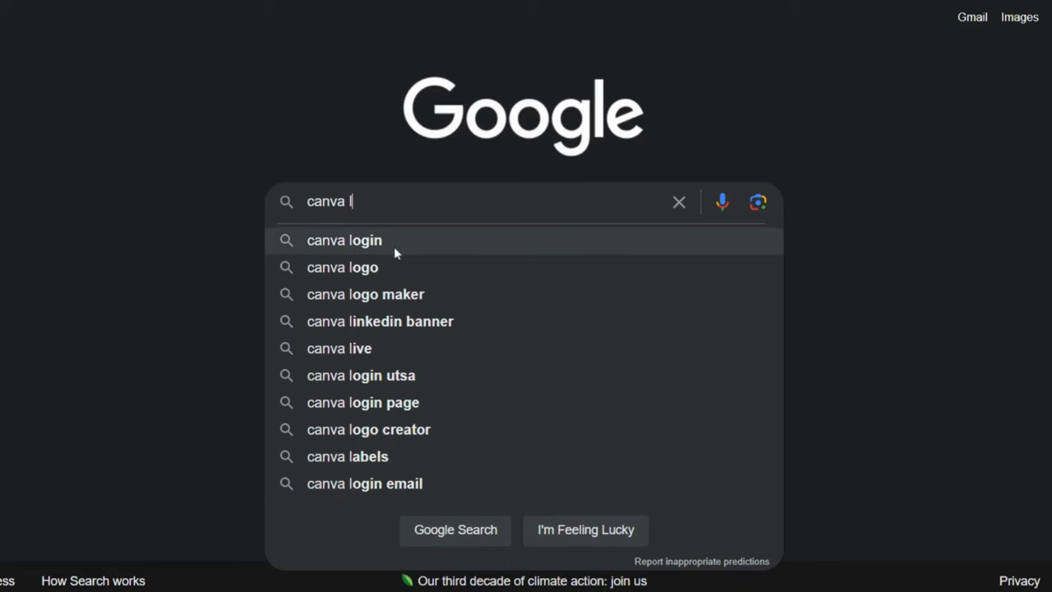
Search Google for 'canva login' and open Canva's 'Free' sign-up sitelink
click(344, 240)
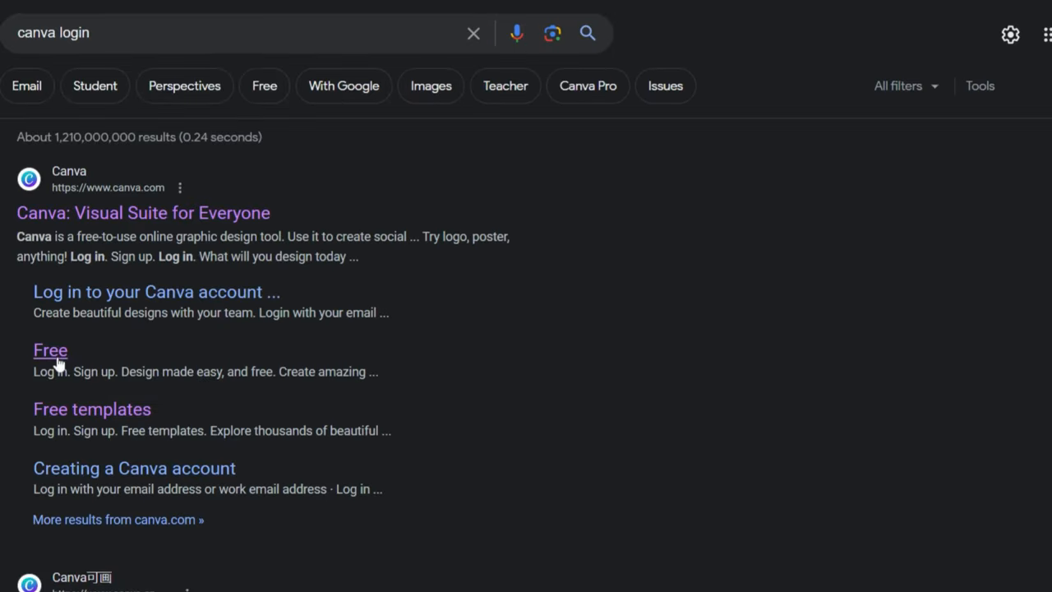
click(50, 350)
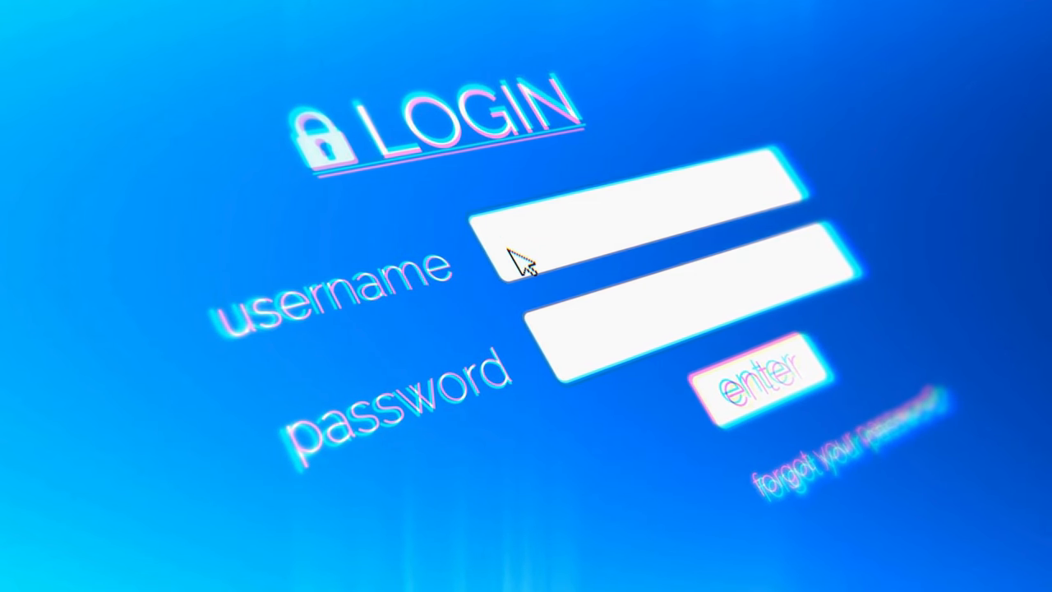
Enter the account credentials on the Canva login page and submit them
text(***)
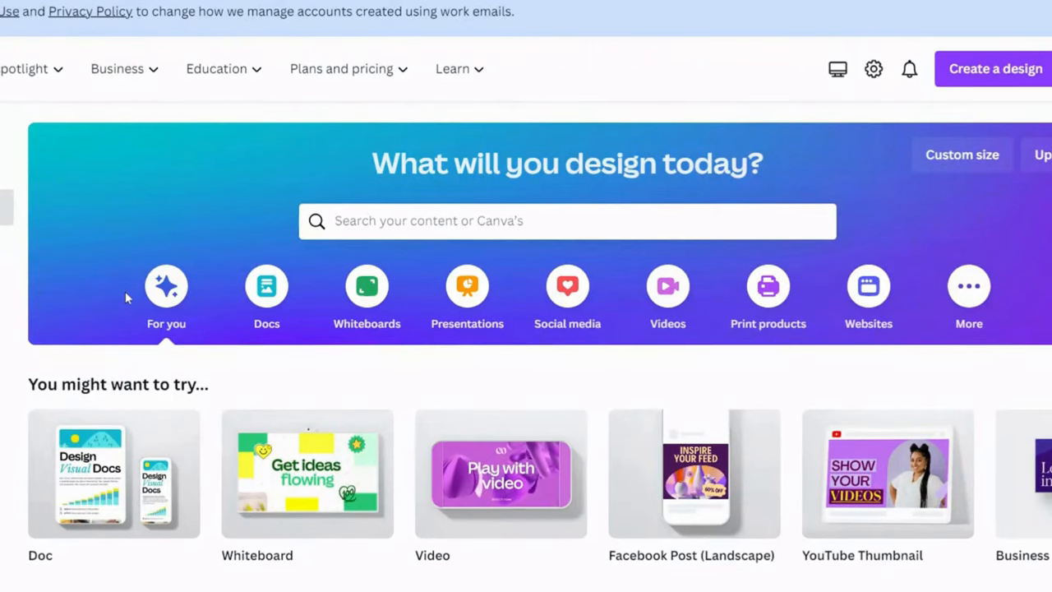
Scroll the home page suggestions and open a blank Facebook post design
scroll(down, 3)
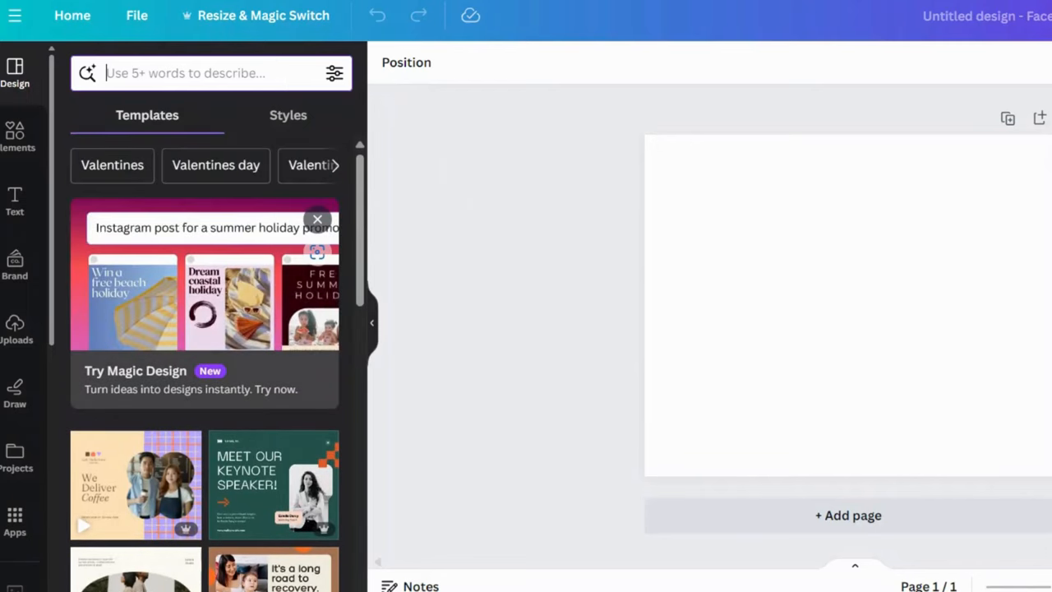
click(288, 115)
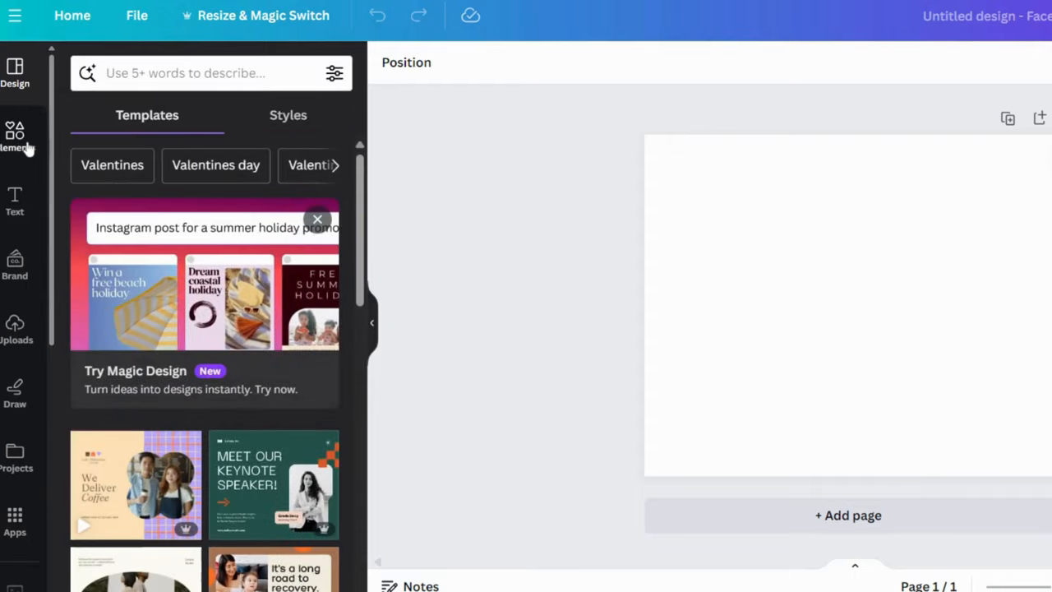
click(14, 201)
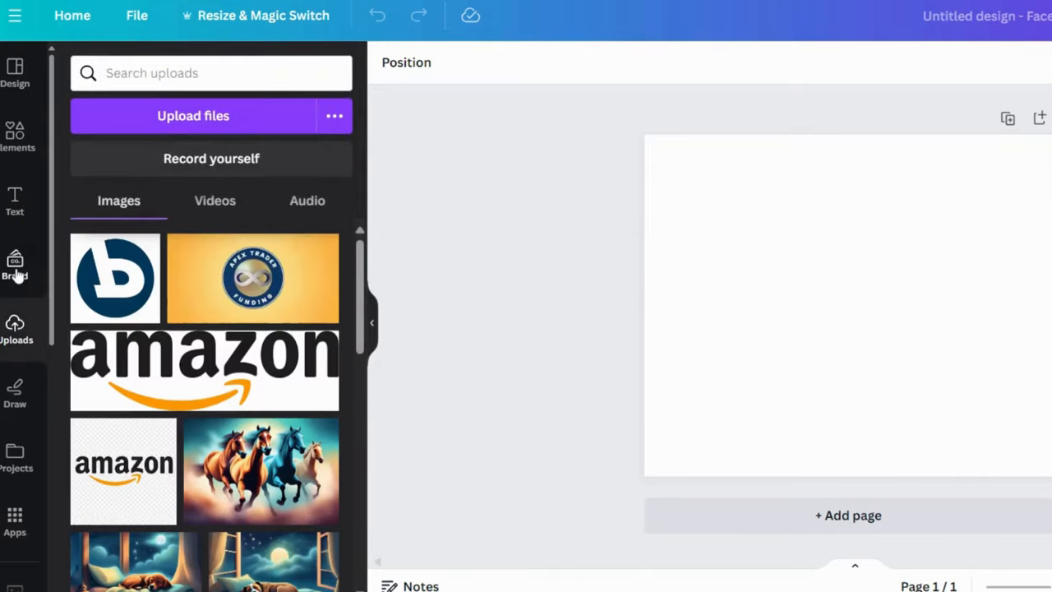
click(15, 74)
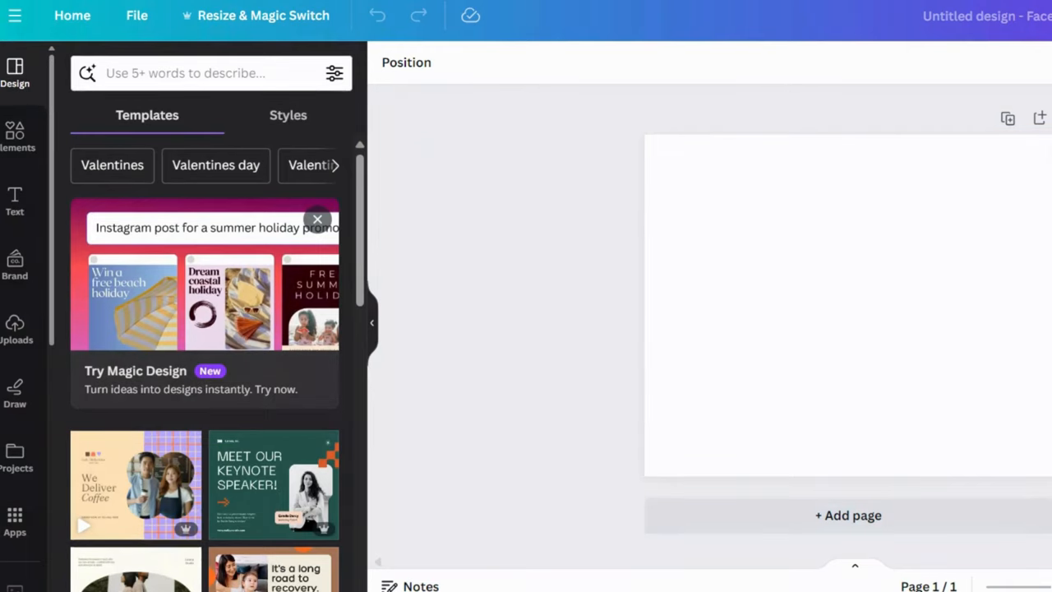
click(206, 73)
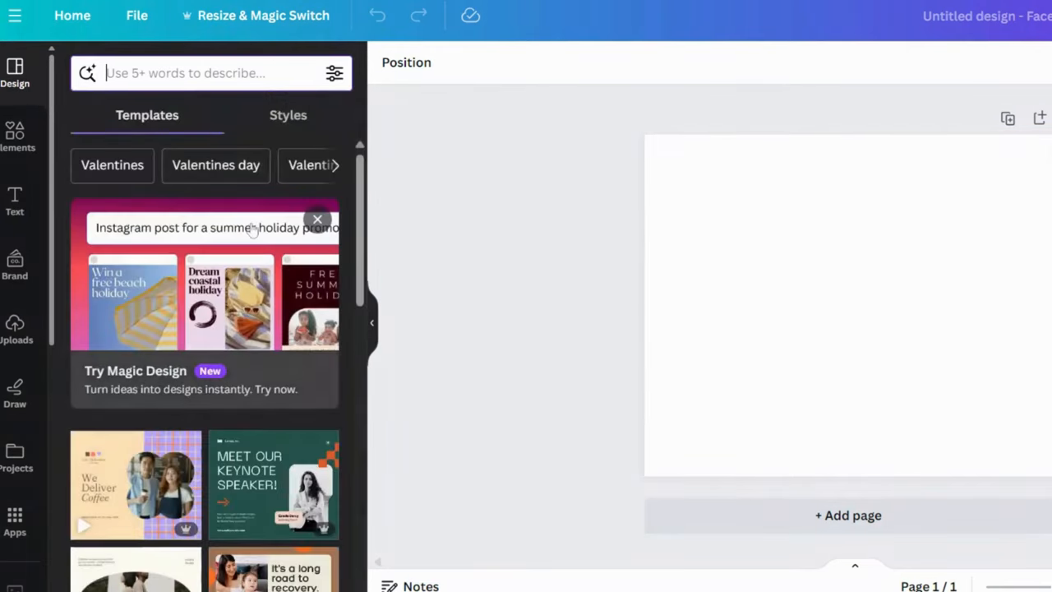